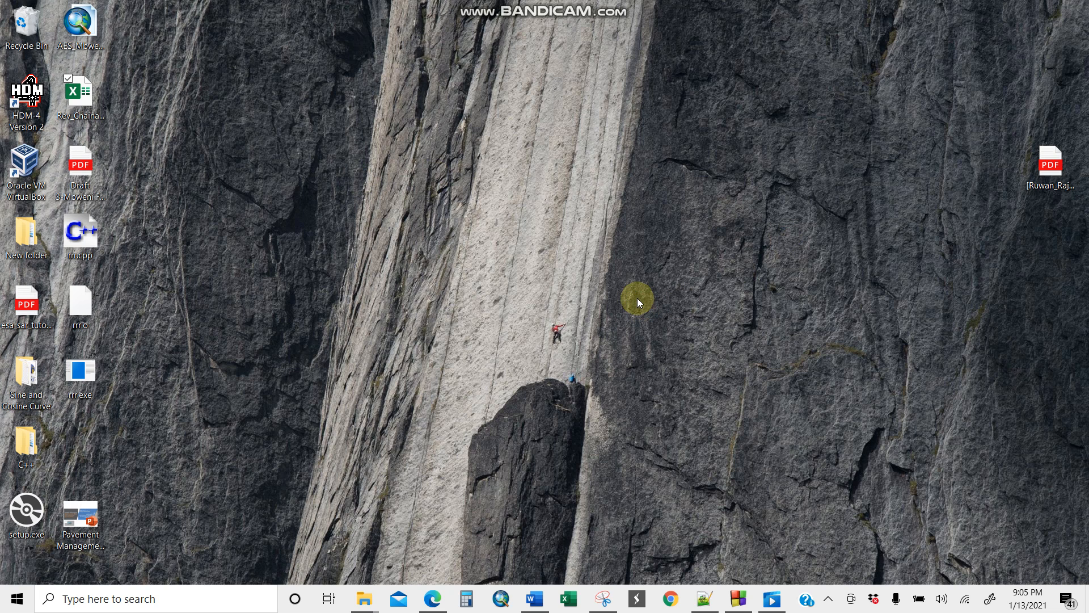
{"action": "mouse_move", "coordinate": [573, 460]}
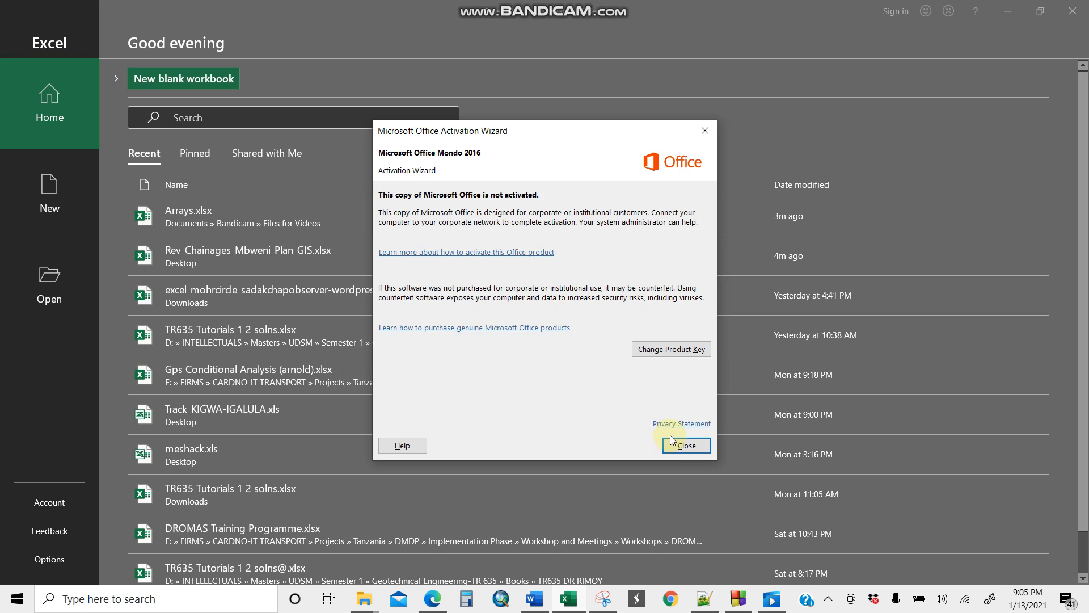
Step: Dismiss the Microsoft Office Activation Wizard notice
{"action": "left_click", "coordinate": [684, 445]}
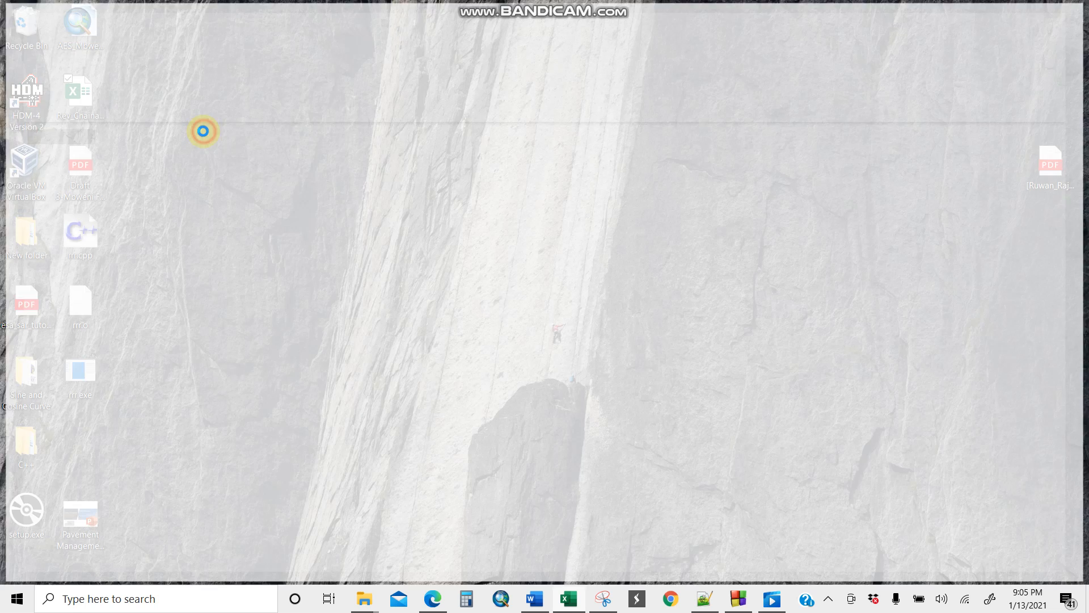
Step: Create a blank workbook with headings Length and Chainages, then begin the 0, 50 length series
{"action": "left_click", "coordinate": [568, 598]}
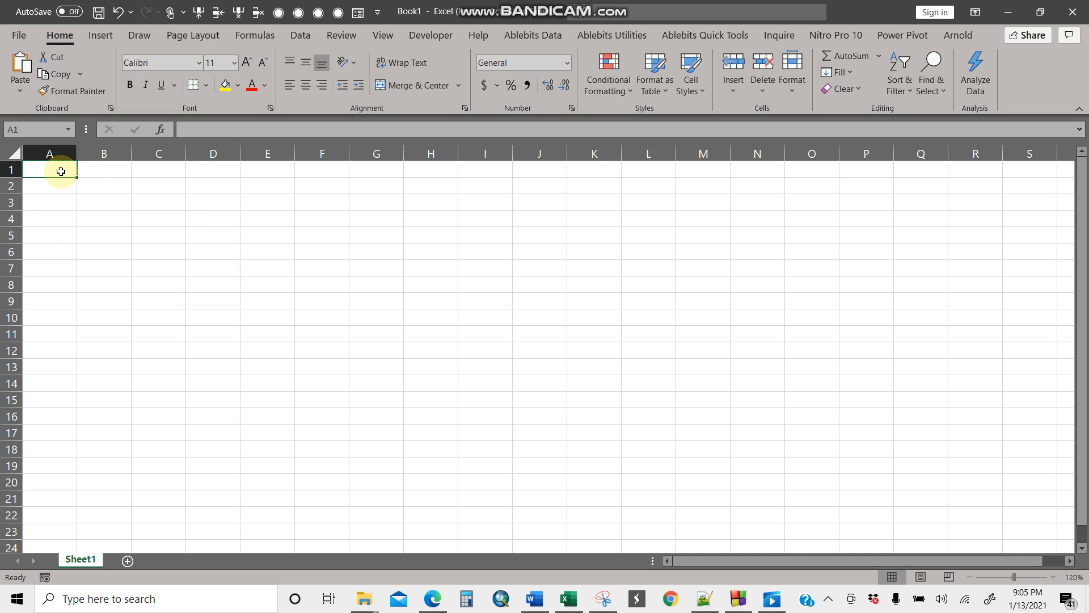
{"action": "type", "text": "Length"}
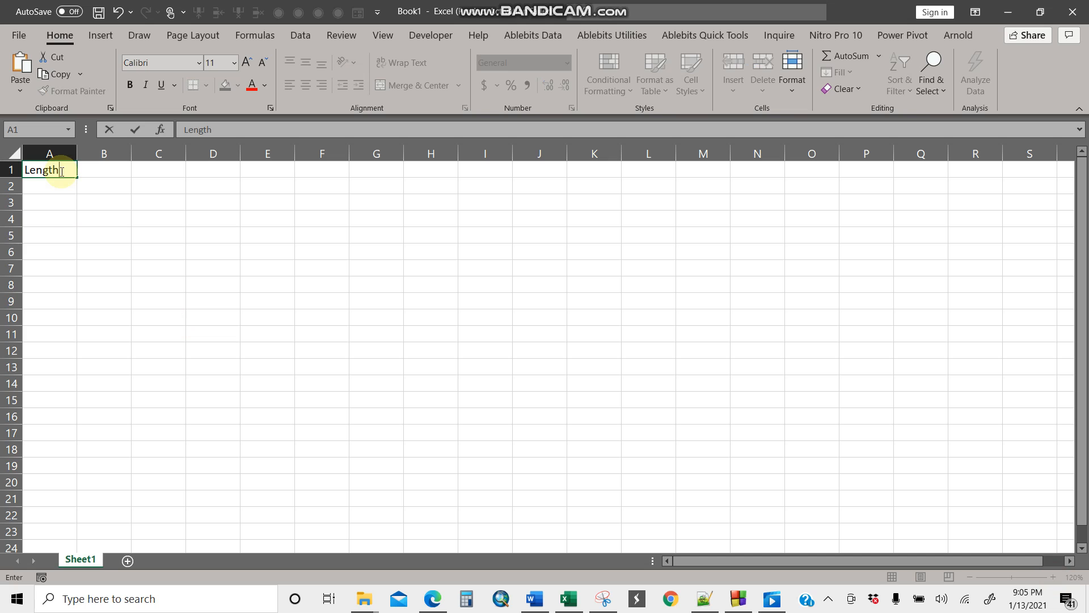
{"action": "type", "text": "Chainages"}
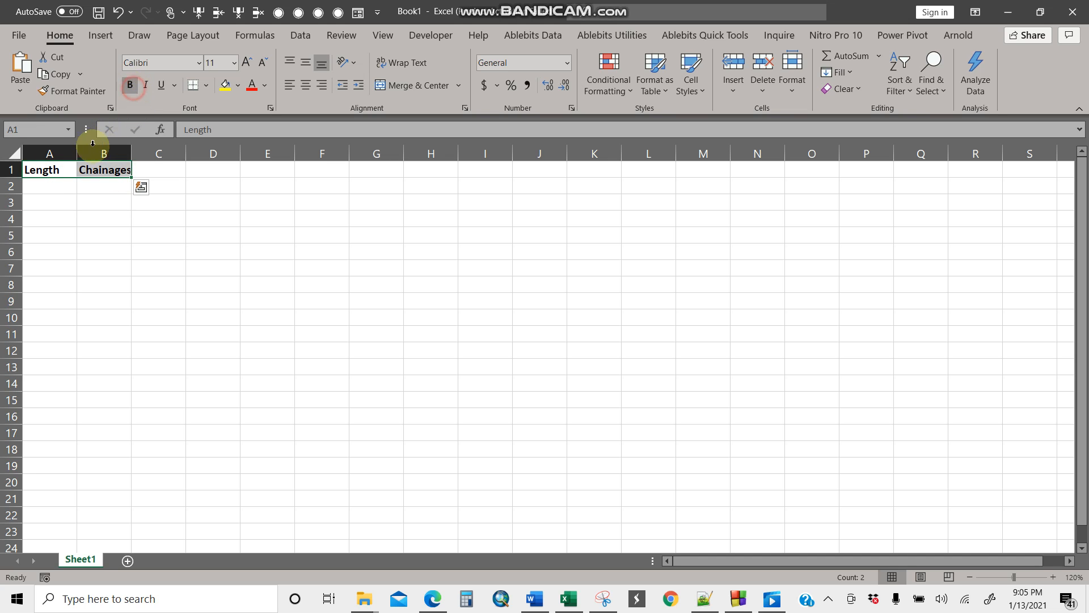
{"action": "type", "text": "50"}
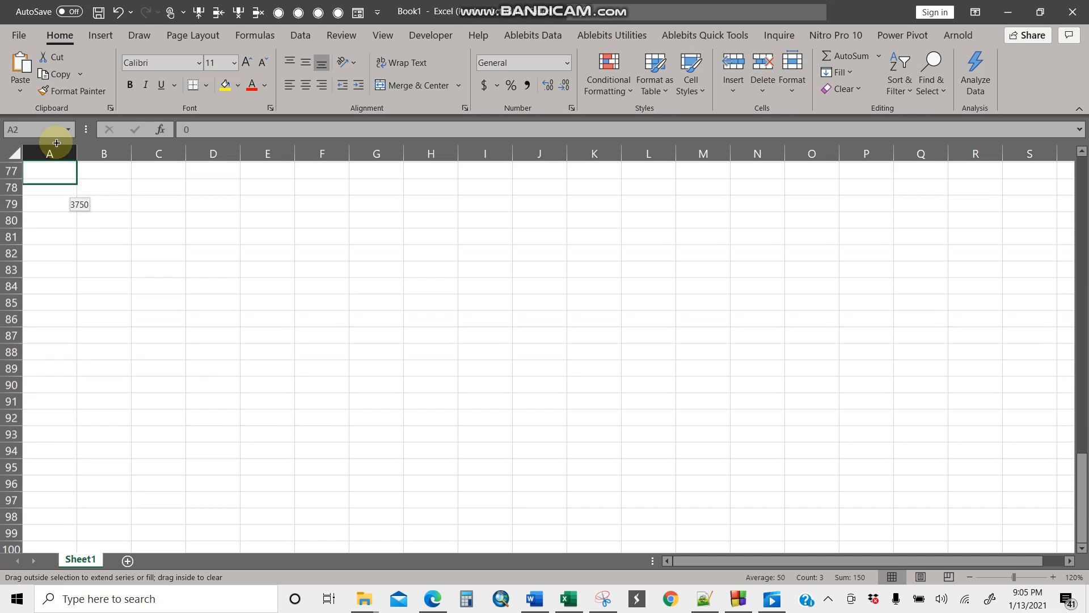
Step: Apply All Borders to the Length–Chainages table through row 23
{"action": "scroll", "scroll_direction": "up", "scroll_amount": 3}
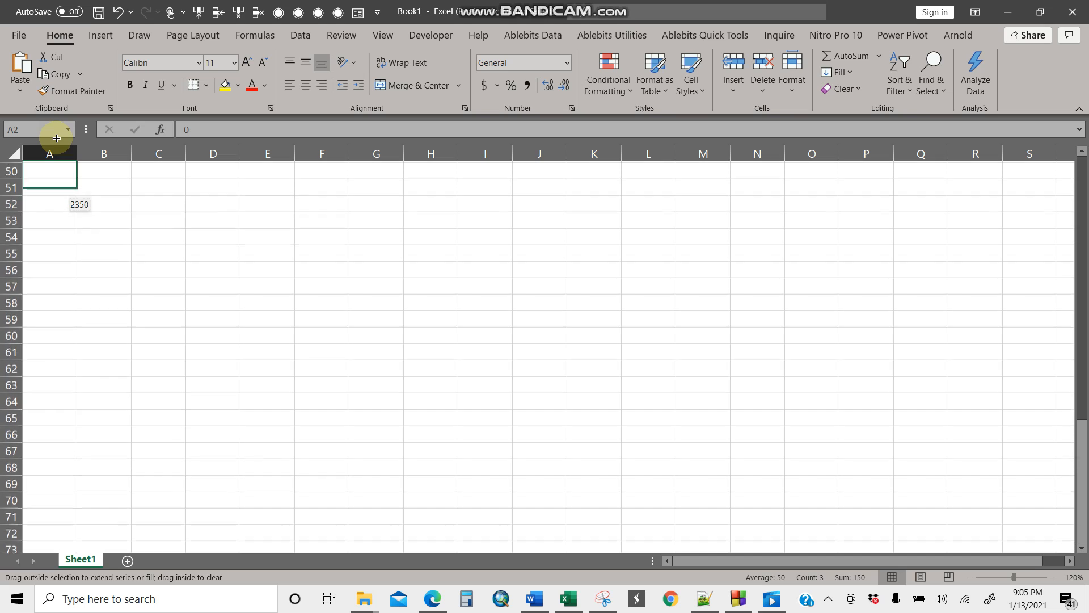
{"action": "scroll", "scroll_direction": "up", "scroll_amount": 3}
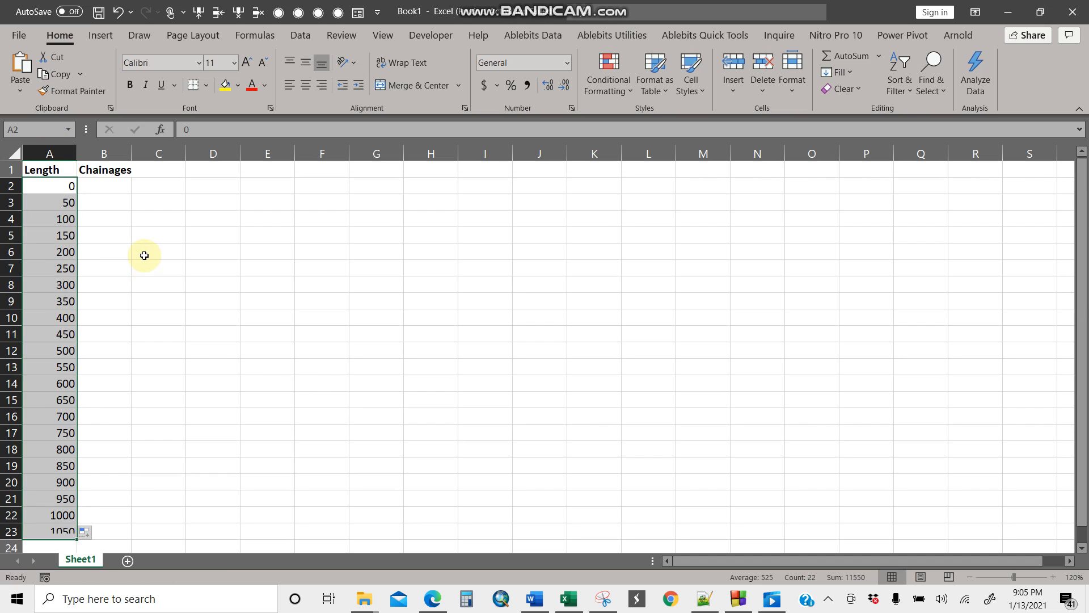
{"action": "left_click", "coordinate": [103, 185]}
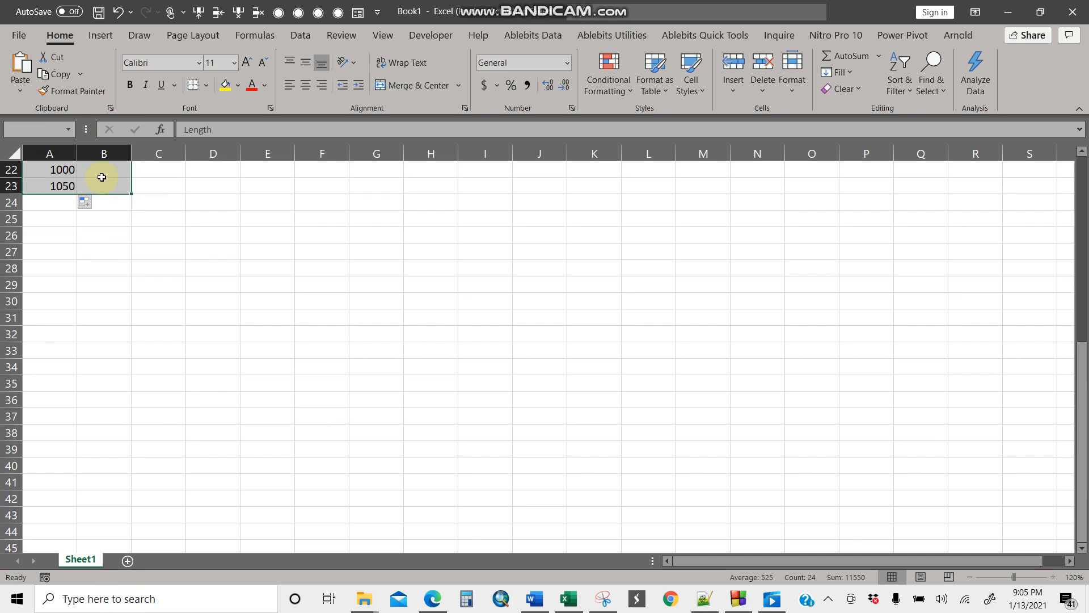
{"action": "left_click", "coordinate": [193, 85]}
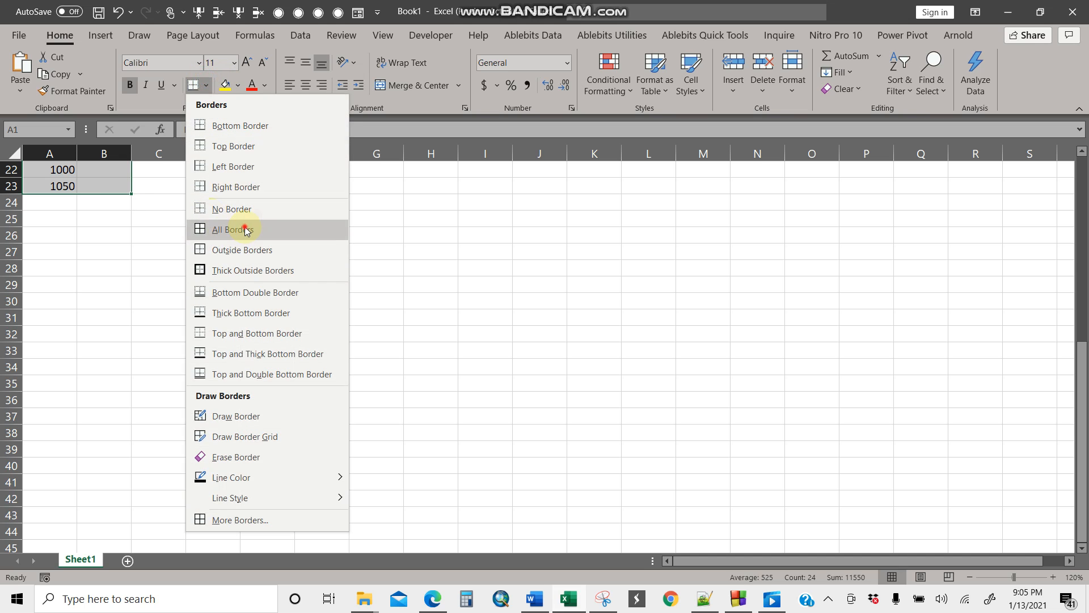
{"action": "left_click", "coordinate": [234, 229]}
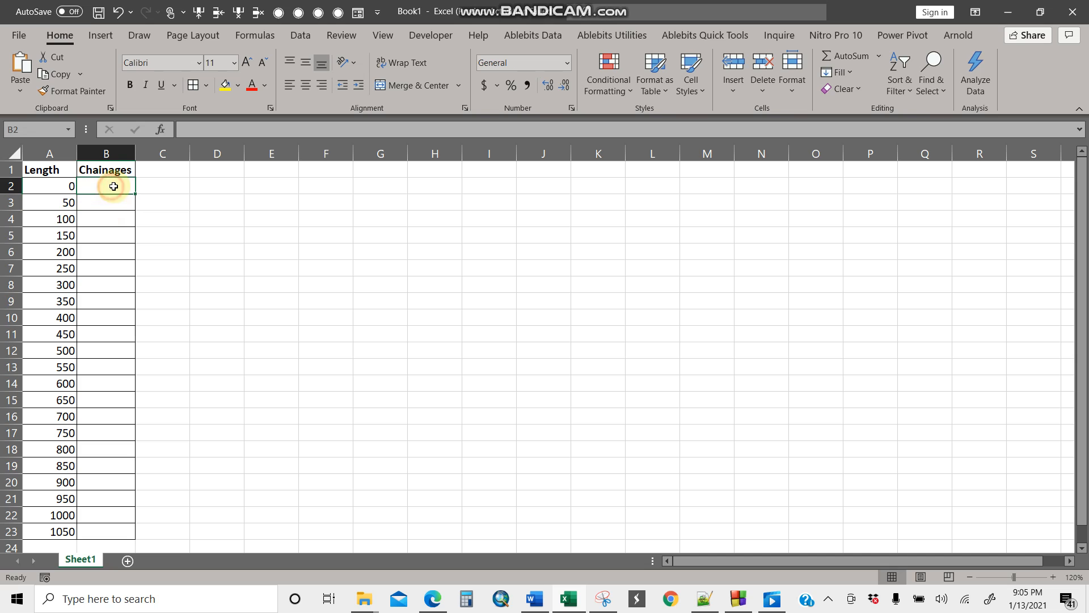
Step: Enter =+TEXT(A2,"0+000") in B2 so the first length reads 0+000
{"action": "type", "text": "="}
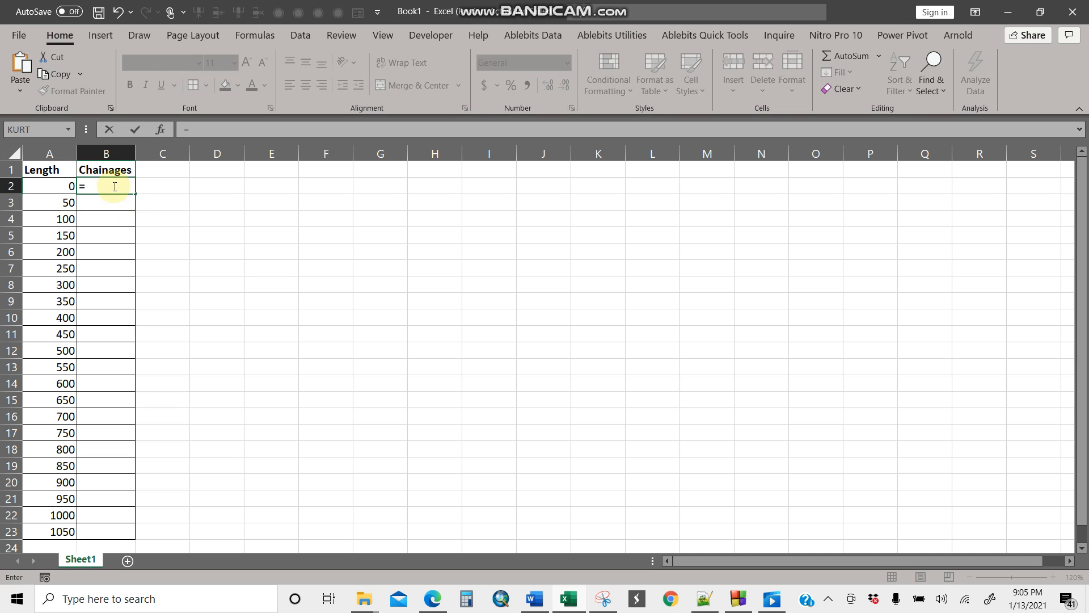
{"action": "type", "text": "+"}
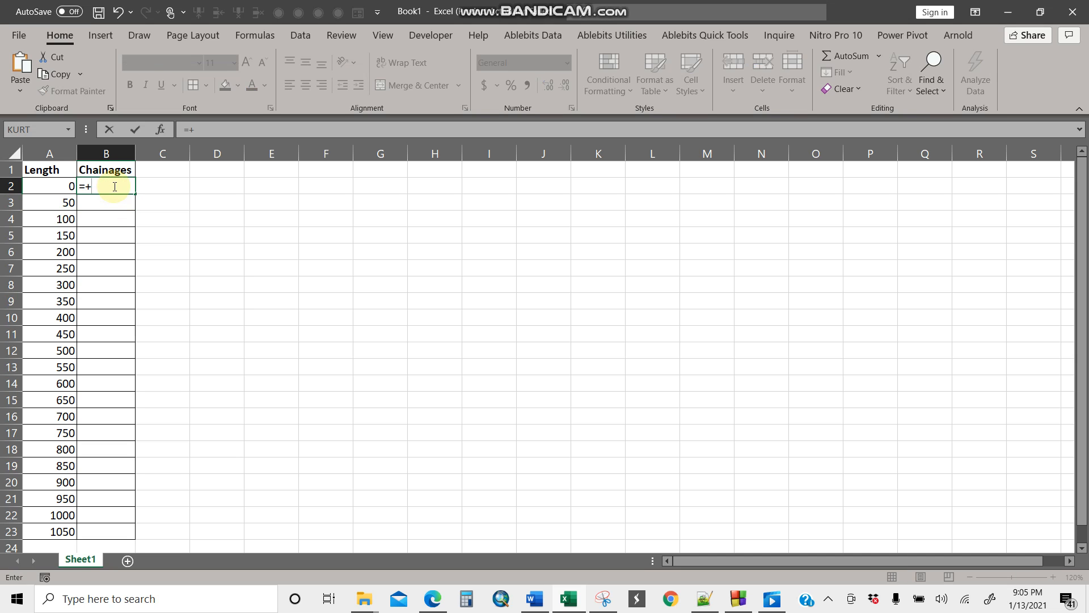
{"action": "type", "text": "TEXT("}
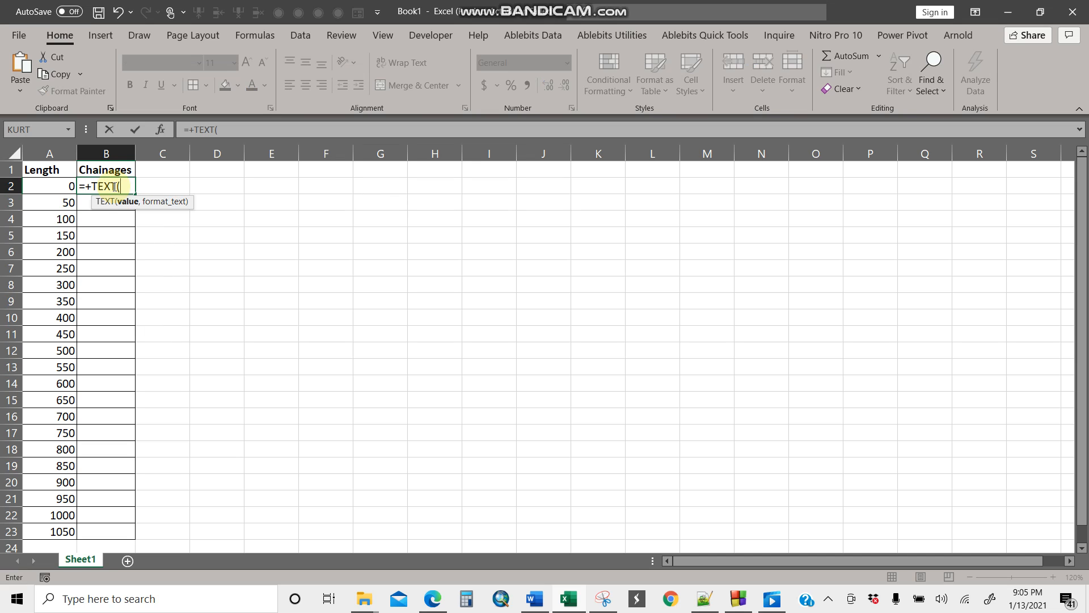
{"action": "mouse_move", "coordinate": [129, 210]}
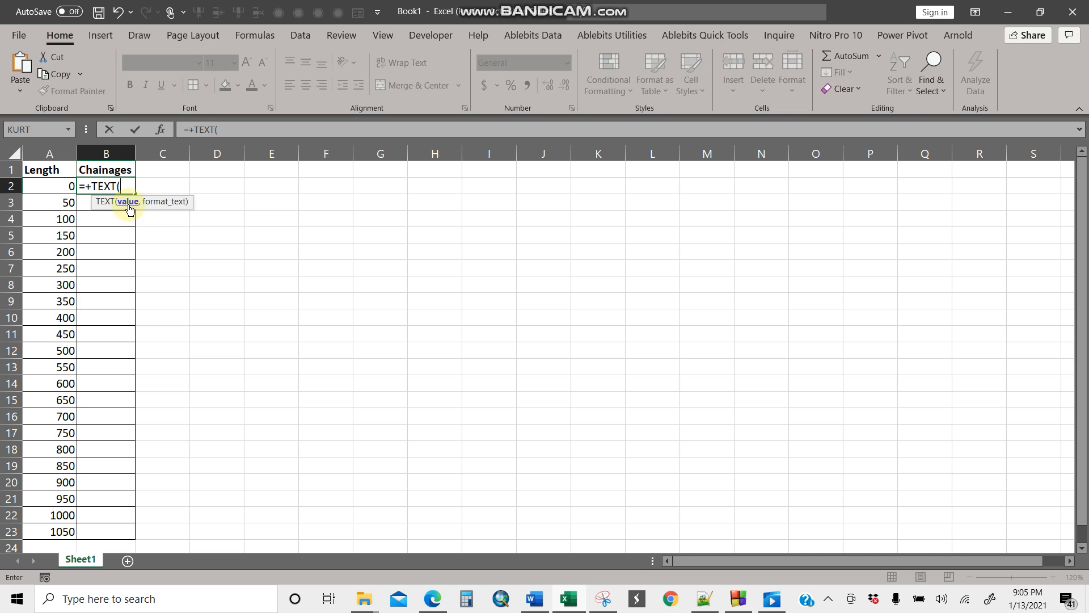
{"action": "mouse_move", "coordinate": [151, 202]}
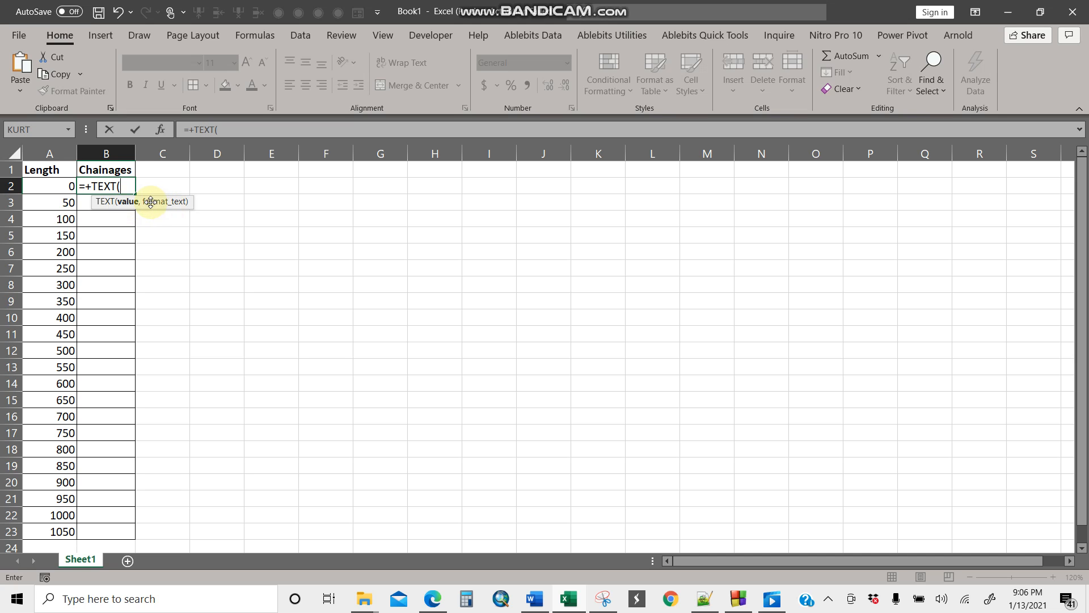
{"action": "left_click", "coordinate": [49, 185]}
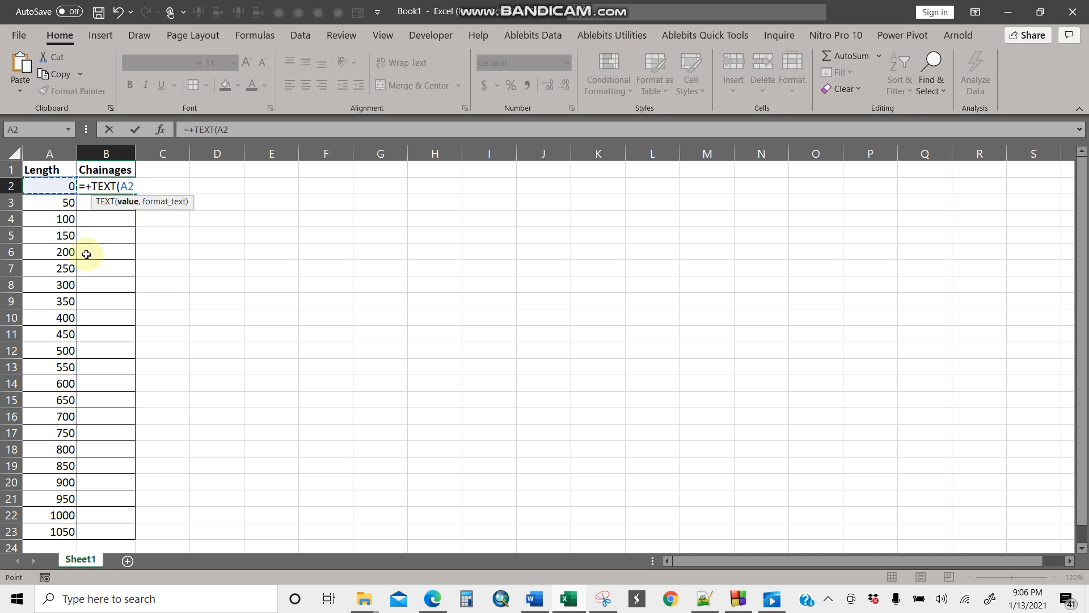
{"action": "type", "text": ","}
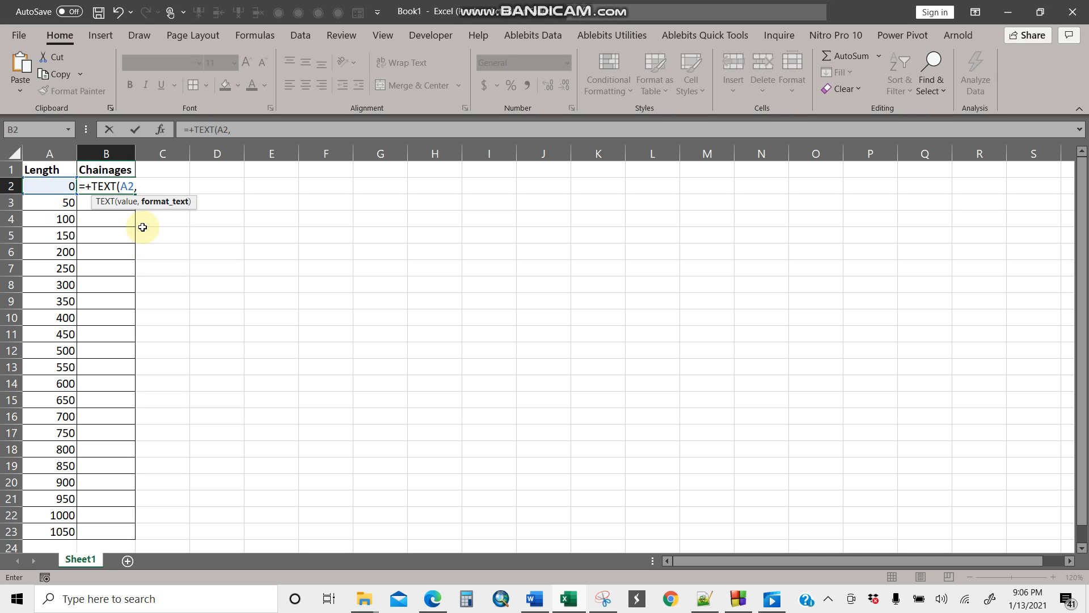
{"action": "type", "text": "\""}
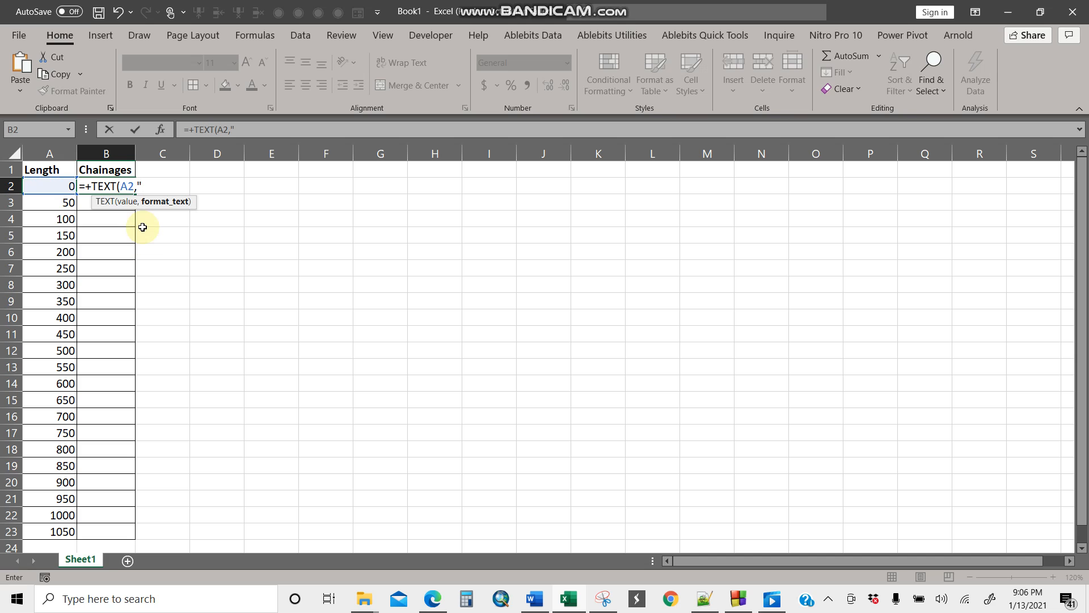
{"action": "type", "text": "0+"}
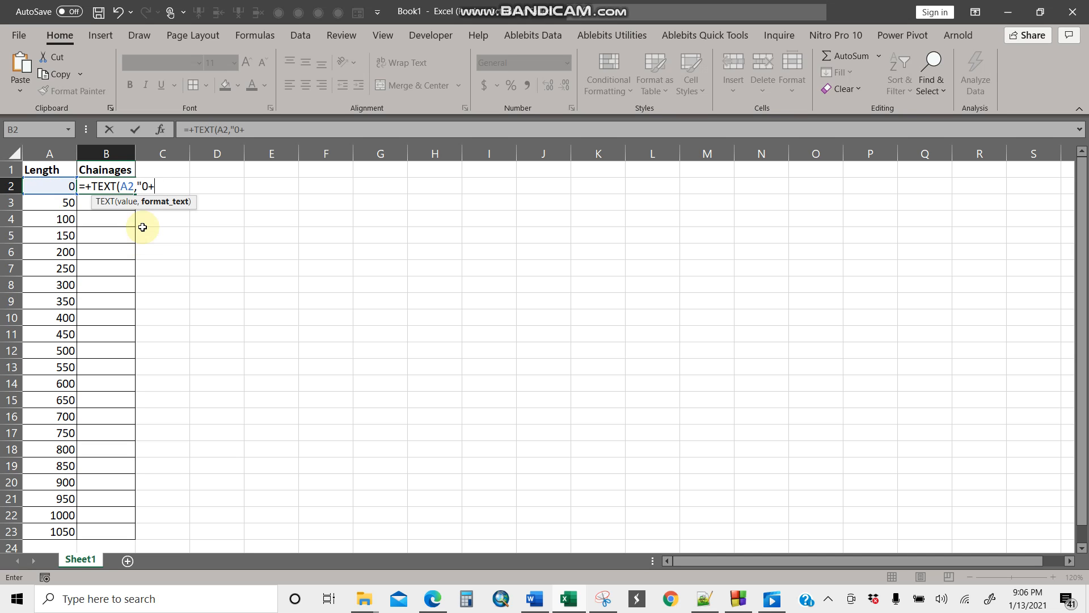
{"action": "type", "text": "000"}
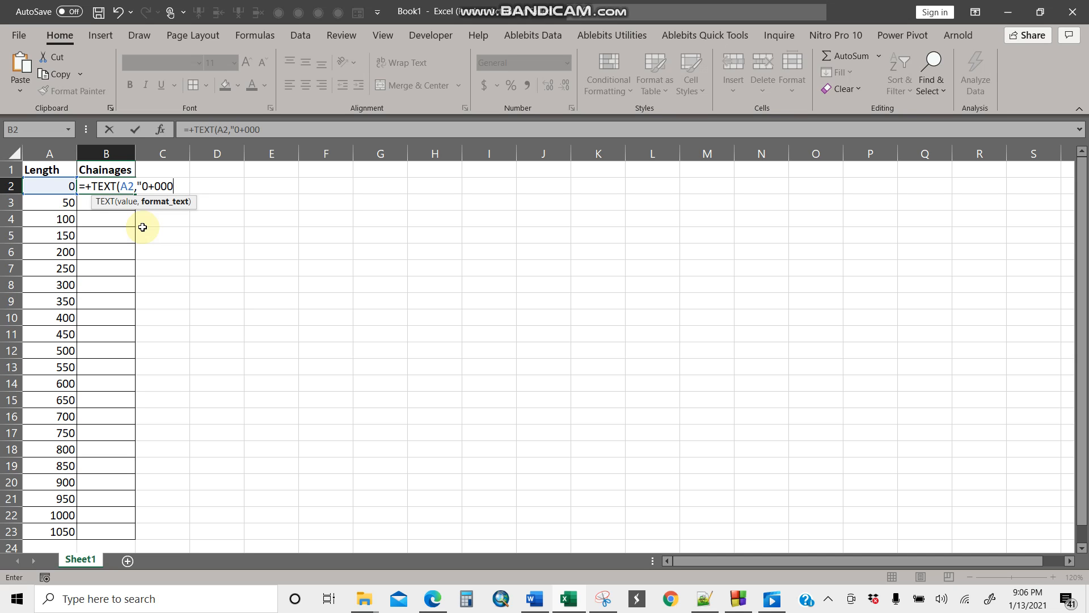
{"action": "type", "text": "\")"}
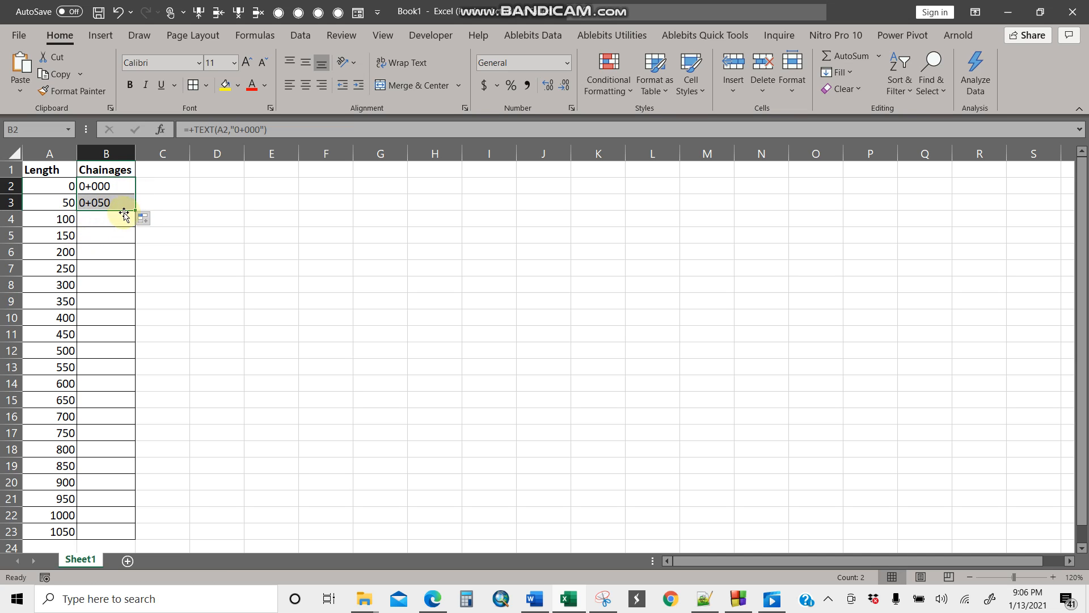
Step: Fill the chainage formula down to B23, giving 0+000 through 1+050
{"action": "left_click_drag", "start_coordinate": [105, 185], "coordinate": [105, 202]}
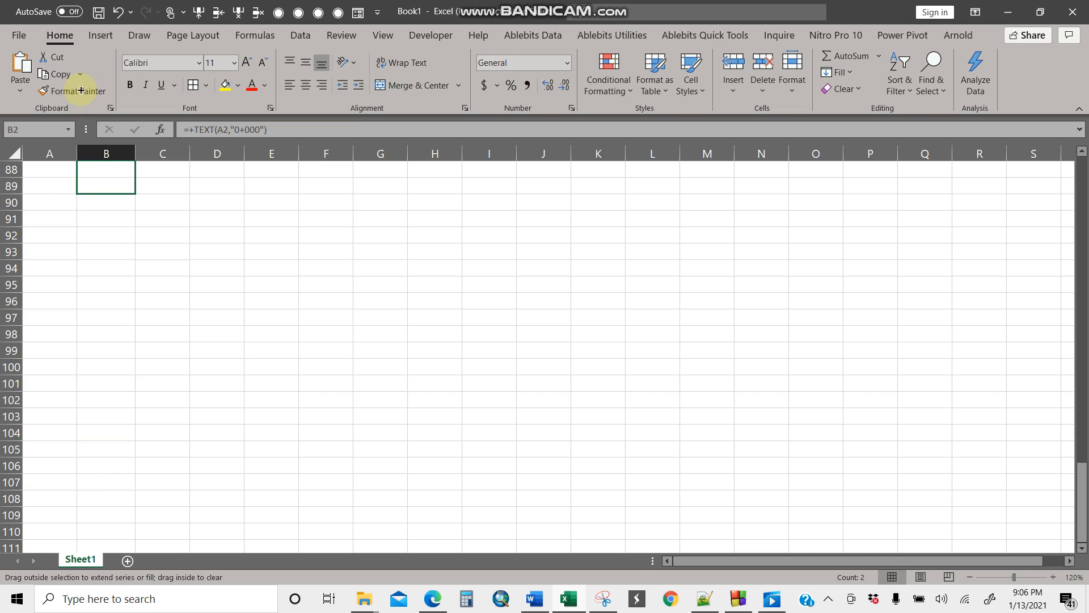
{"action": "scroll", "scroll_direction": "up", "scroll_amount": 3}
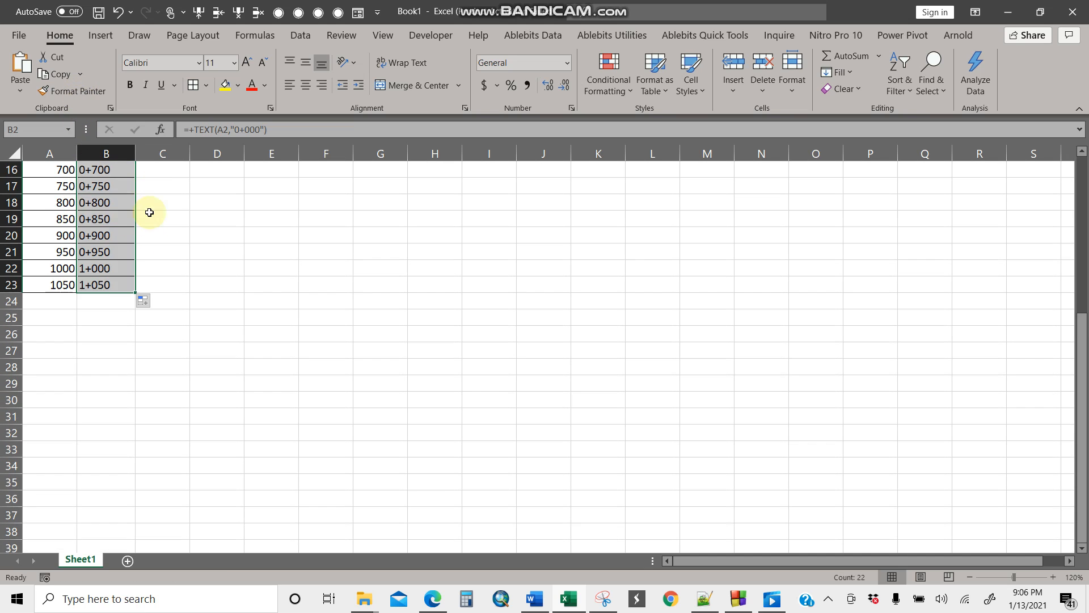
{"action": "scroll", "scroll_direction": "up", "scroll_amount": 3}
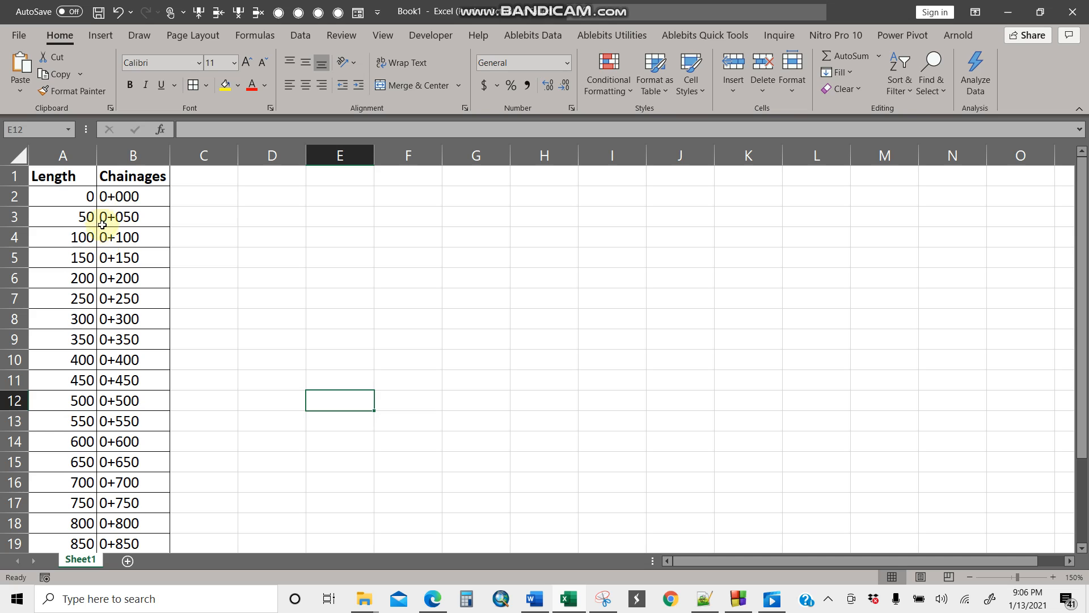
{"action": "double_click", "coordinate": [132, 195]}
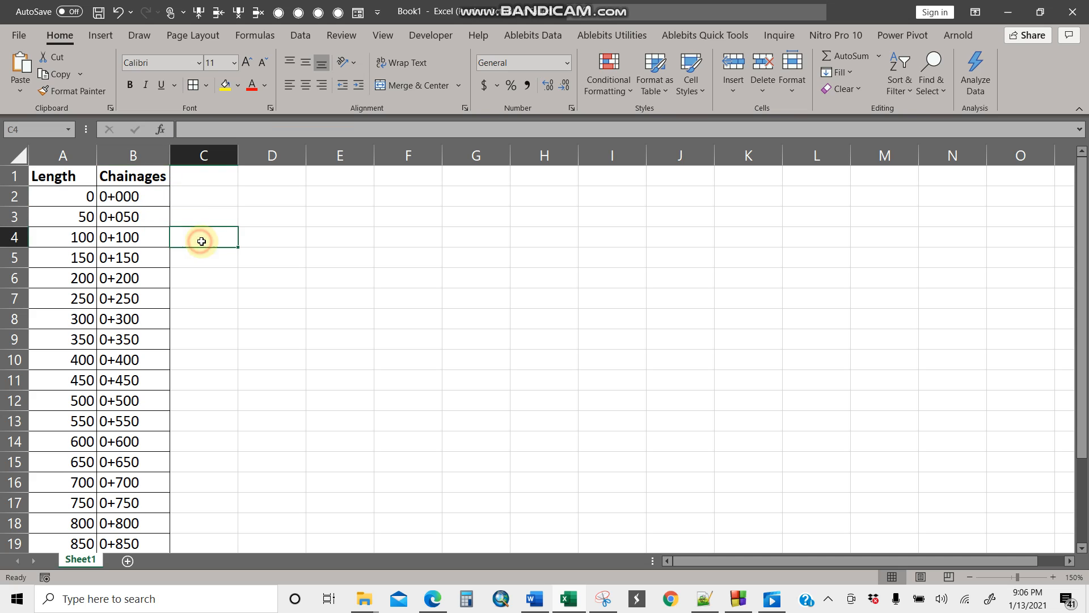
Step: Enter =+TEXT(A4,"0+000") in C4 so it shows 0+100
{"action": "type", "text": "=+"}
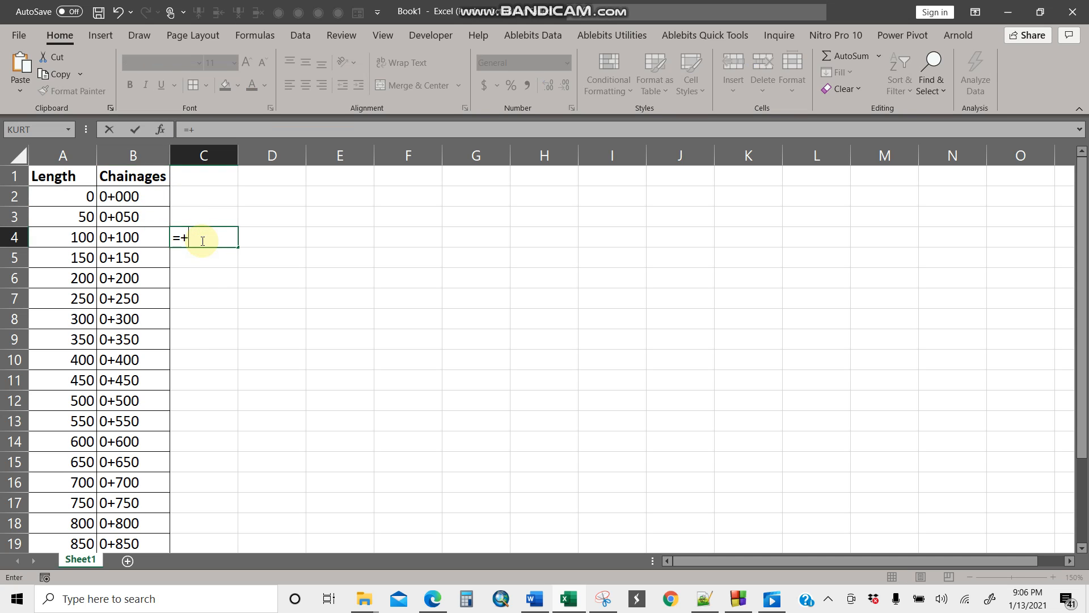
{"action": "type", "text": "TEXT("}
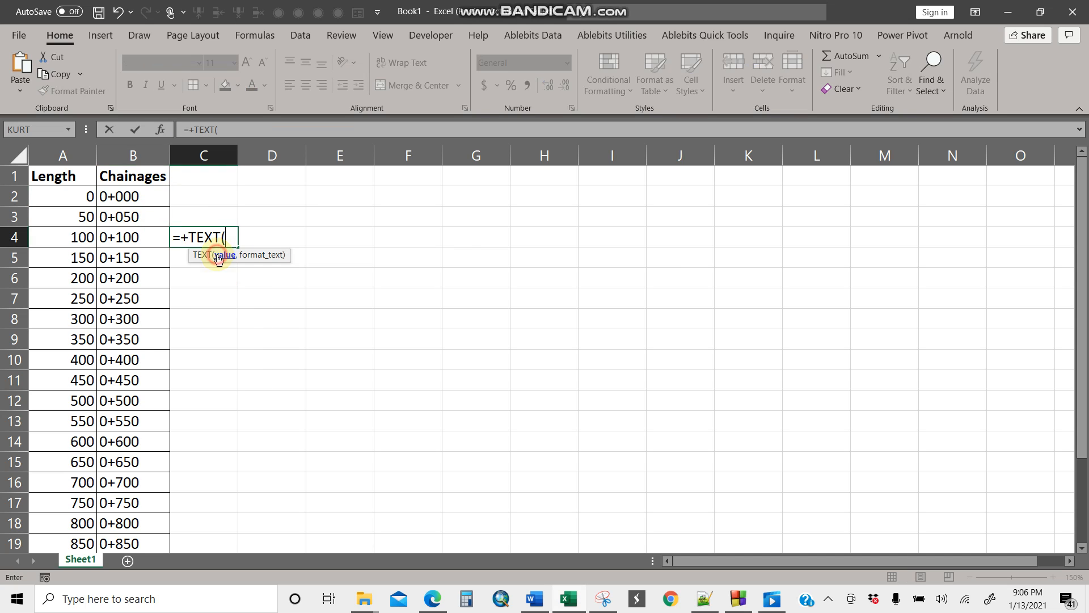
{"action": "left_click", "coordinate": [62, 237]}
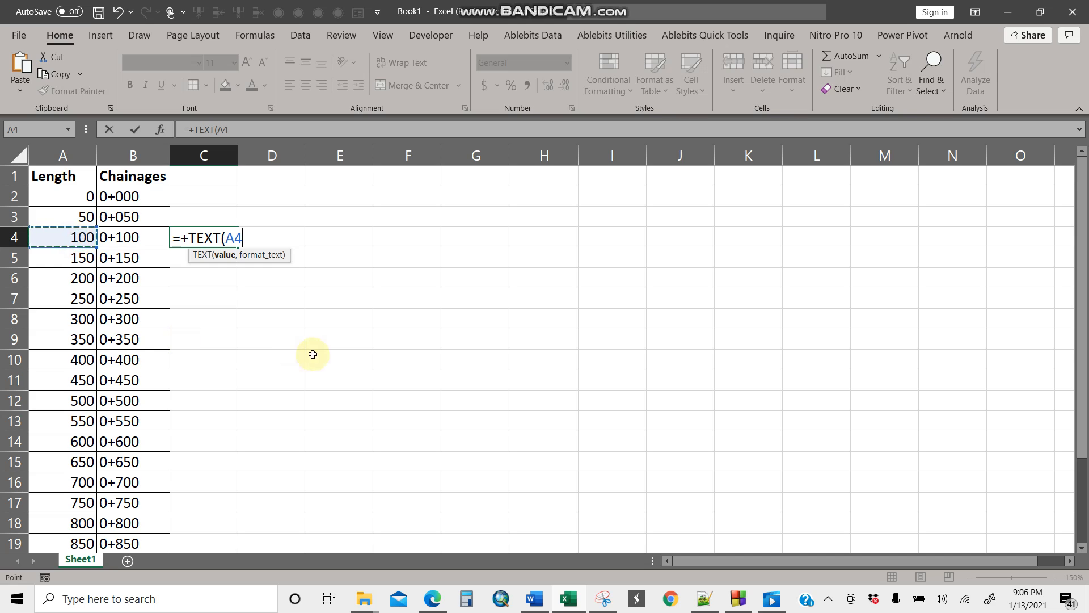
{"action": "type", "text": ","}
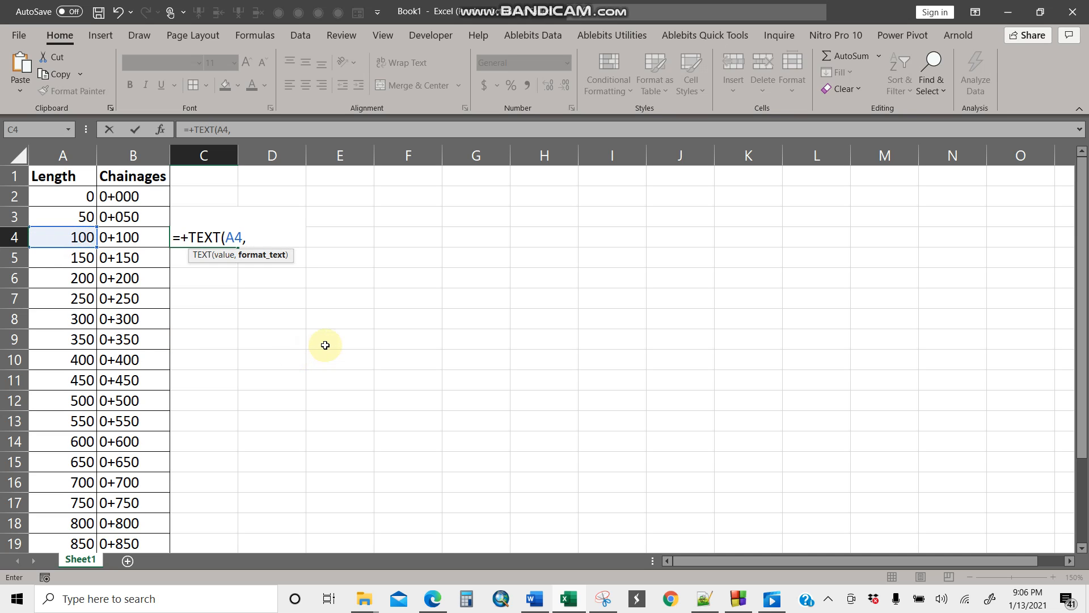
{"action": "type", "text": "\""}
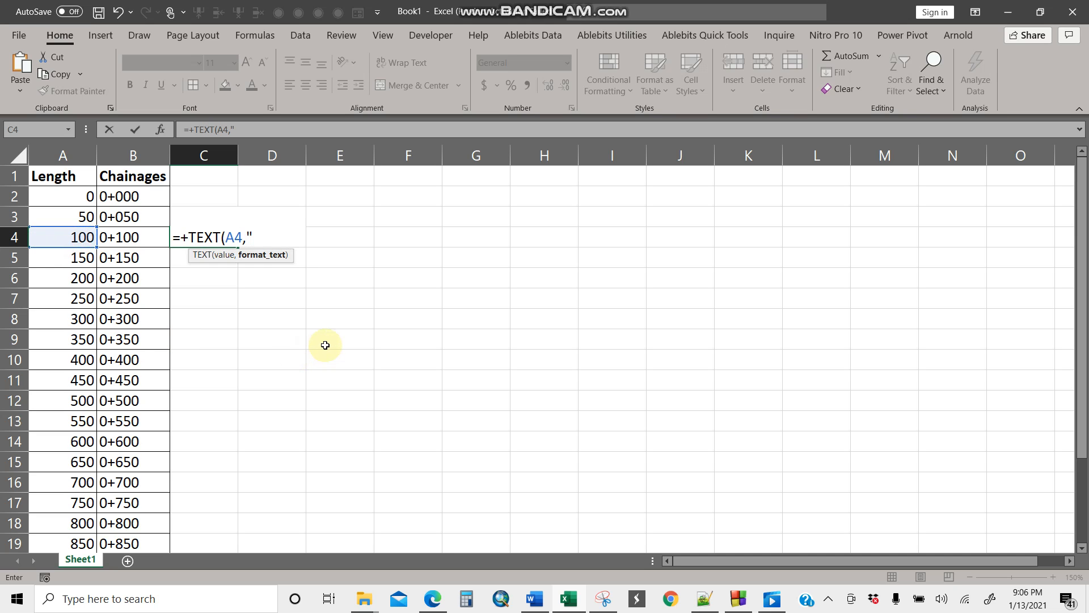
{"action": "type", "text": "0+"}
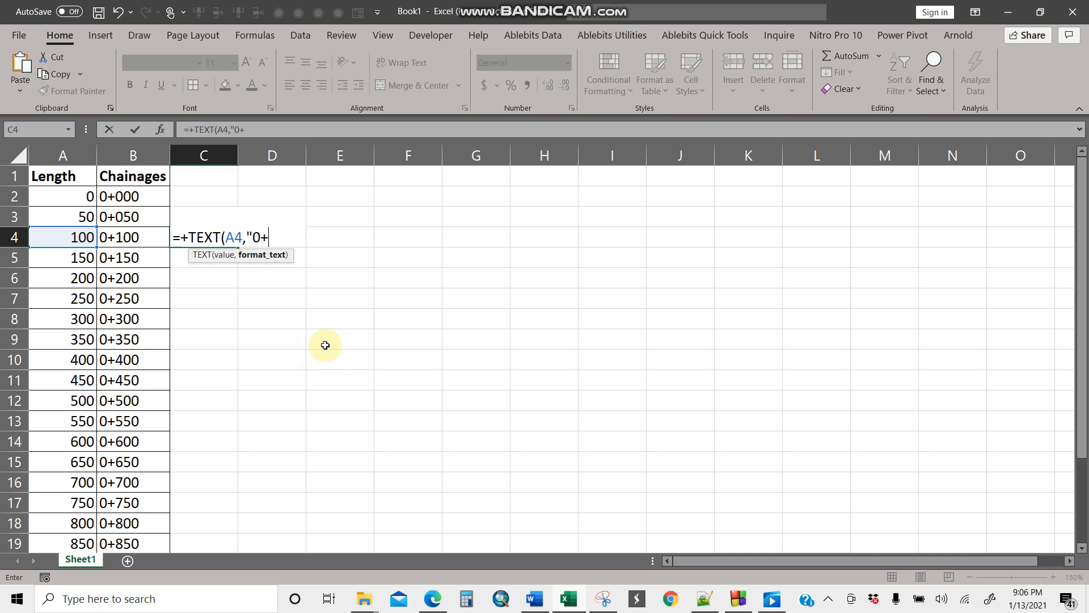
{"action": "type", "text": "000\")"}
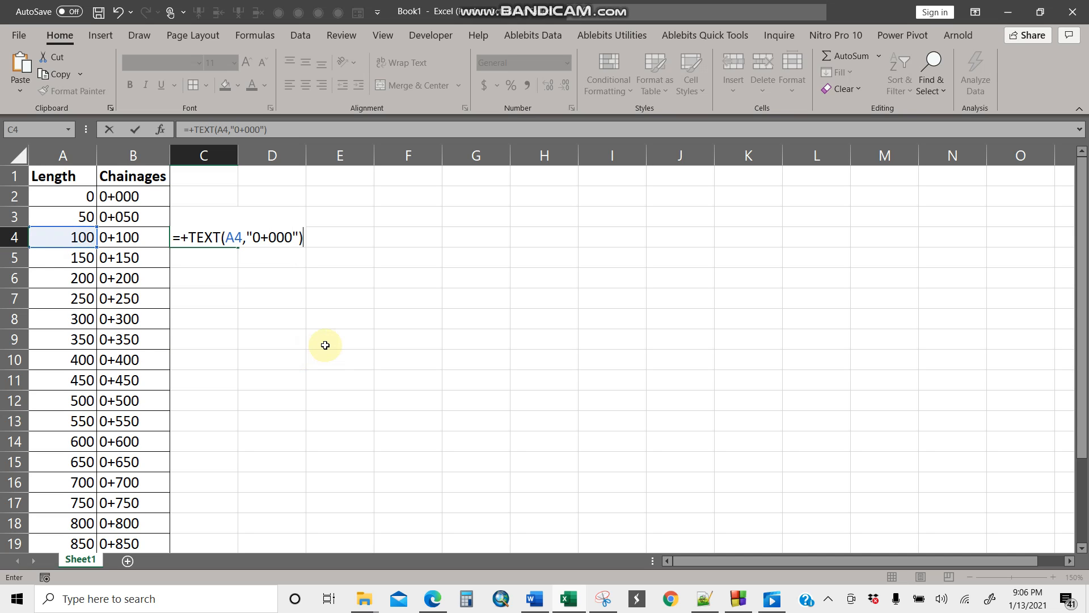
{"action": "key", "text": "Return"}
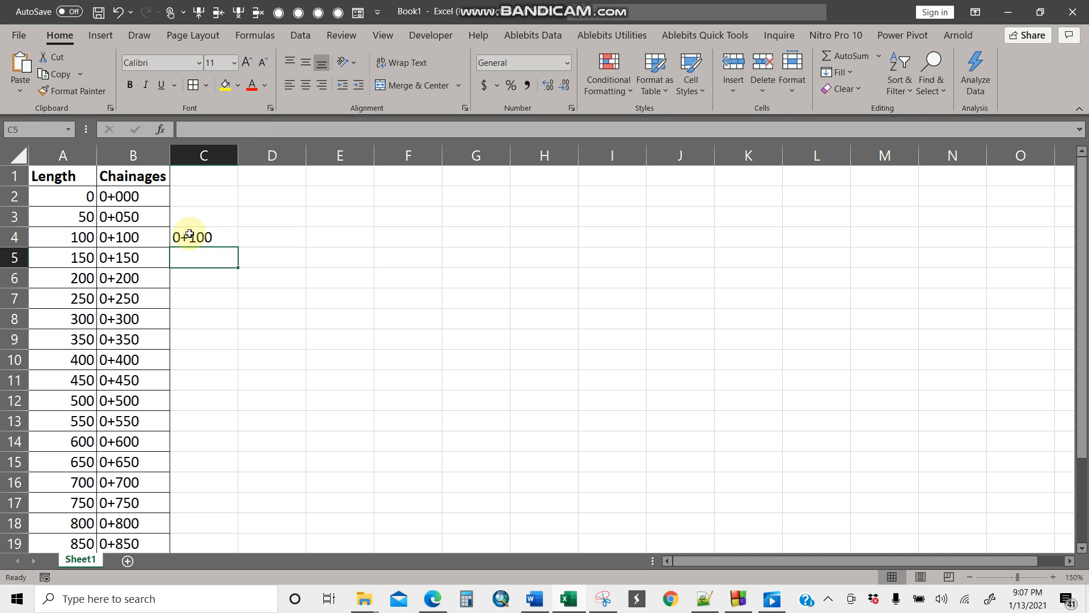
{"action": "left_click", "coordinate": [339, 400]}
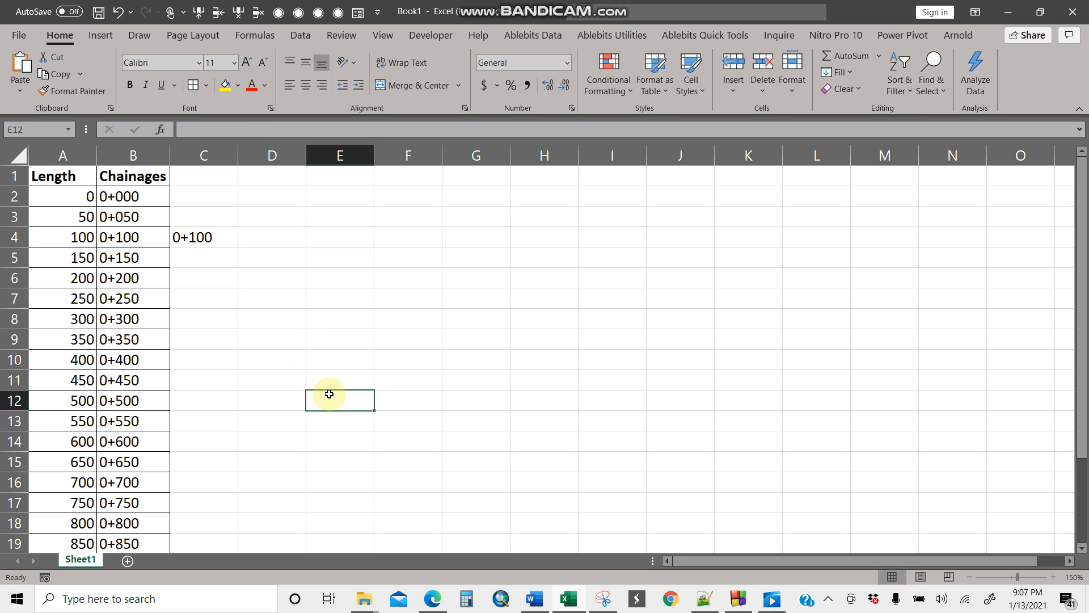